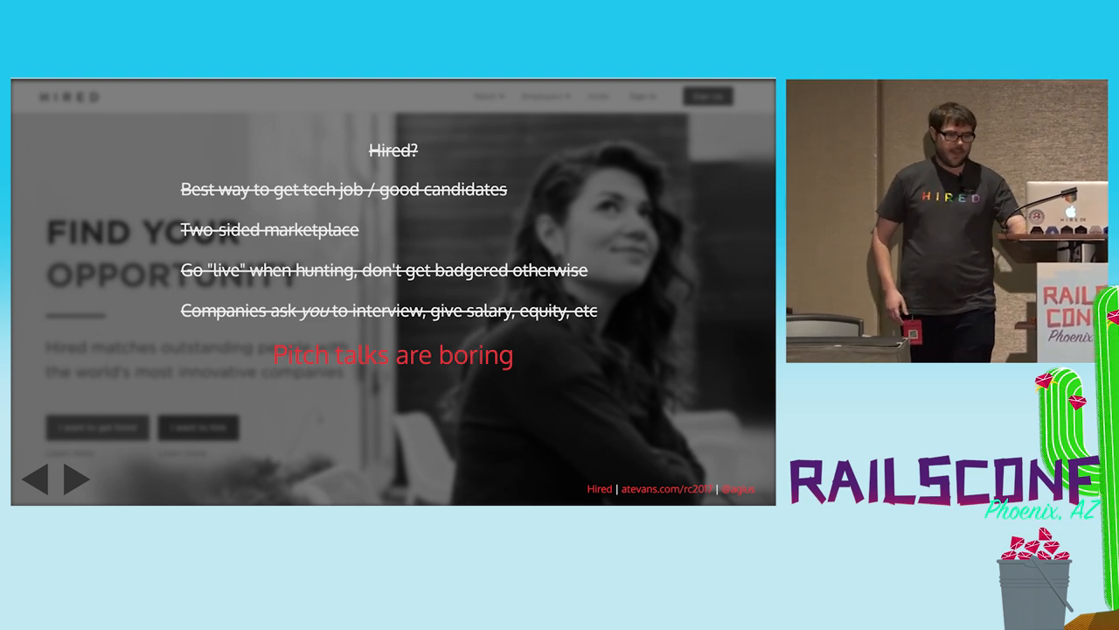
{"action": "left_click", "coordinate": [73, 479]}
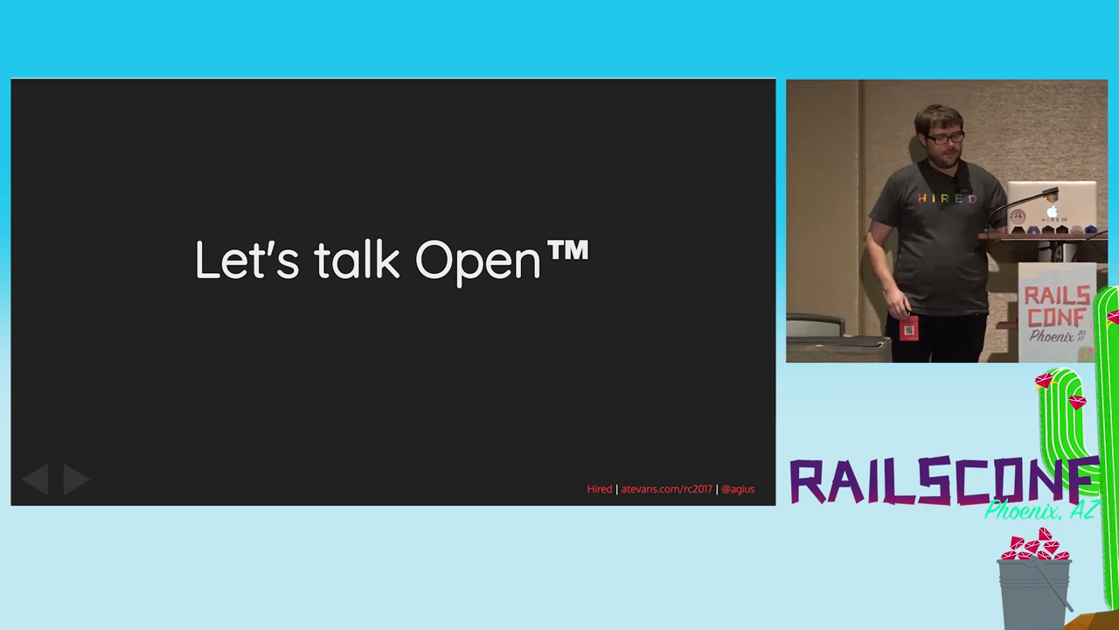
{"action": "left_click", "coordinate": [77, 479]}
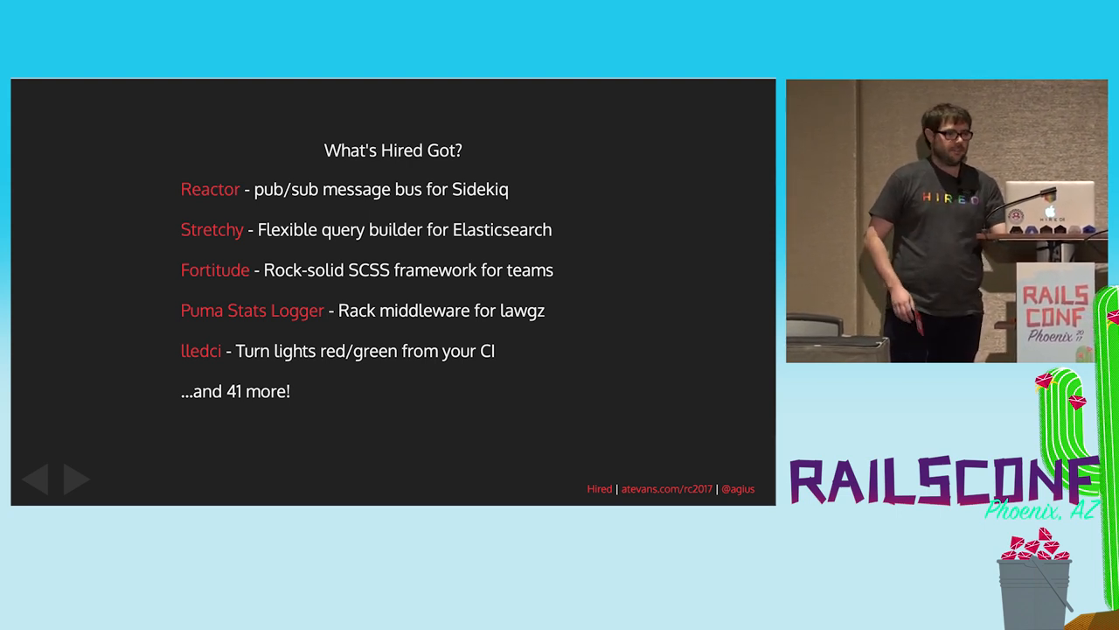
{"action": "left_click", "coordinate": [68, 479]}
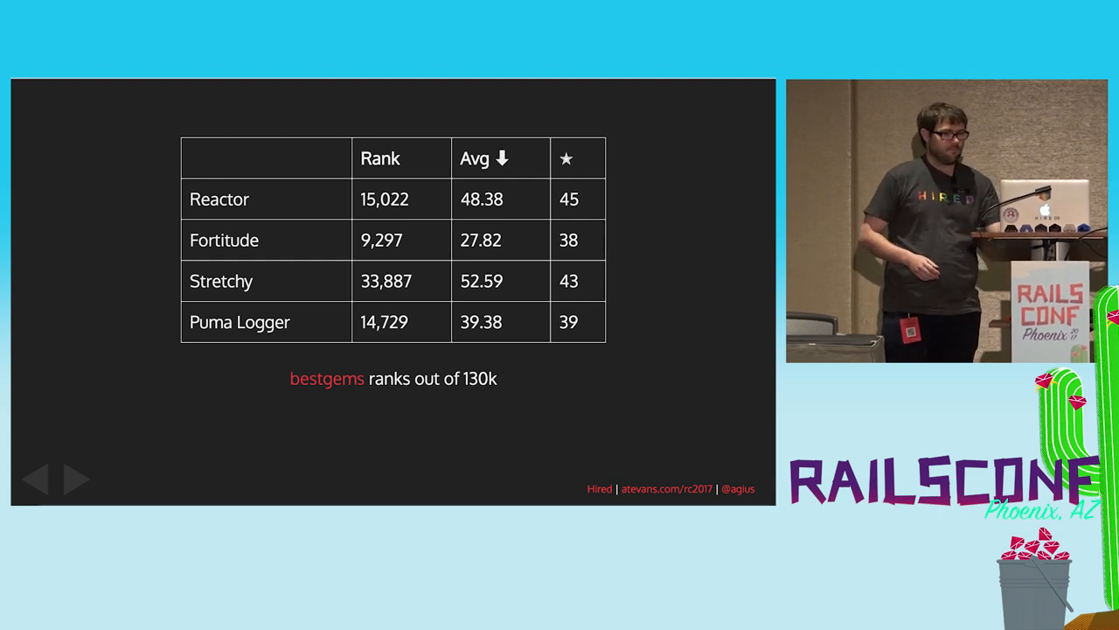
{"action": "left_click", "coordinate": [77, 479]}
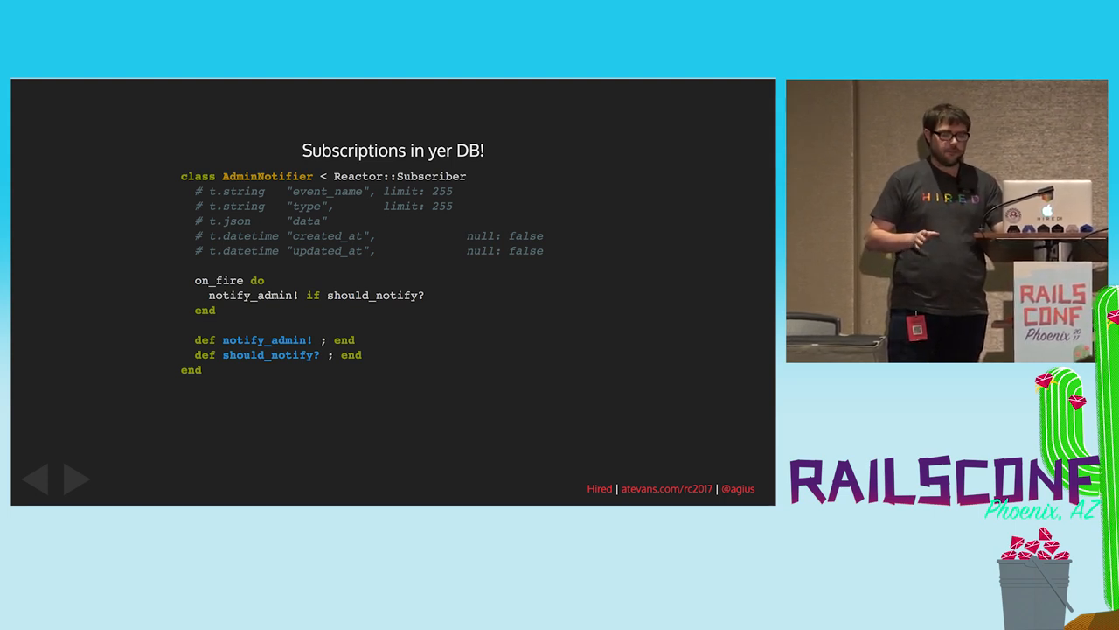
{"action": "left_click", "coordinate": [66, 479]}
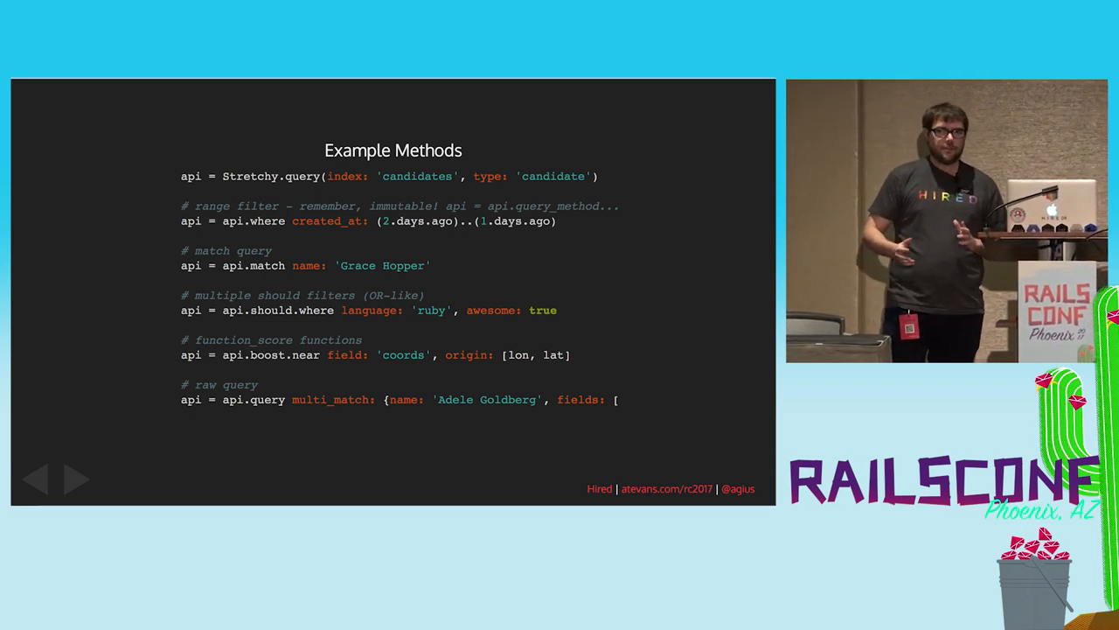
{"action": "left_click", "coordinate": [73, 479]}
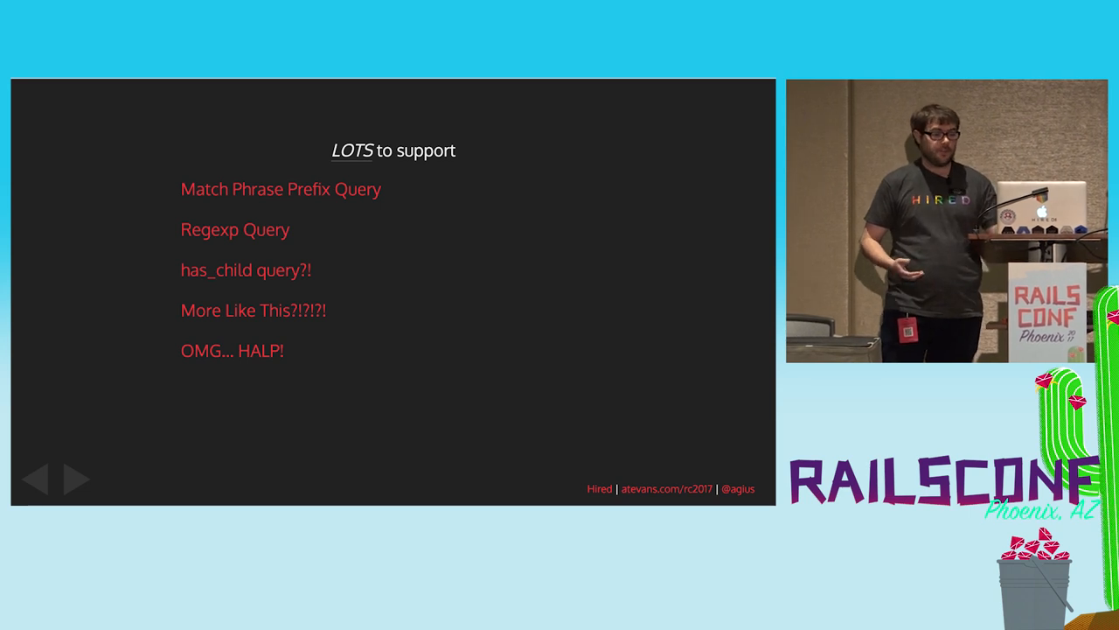
{"action": "left_click", "coordinate": [73, 480]}
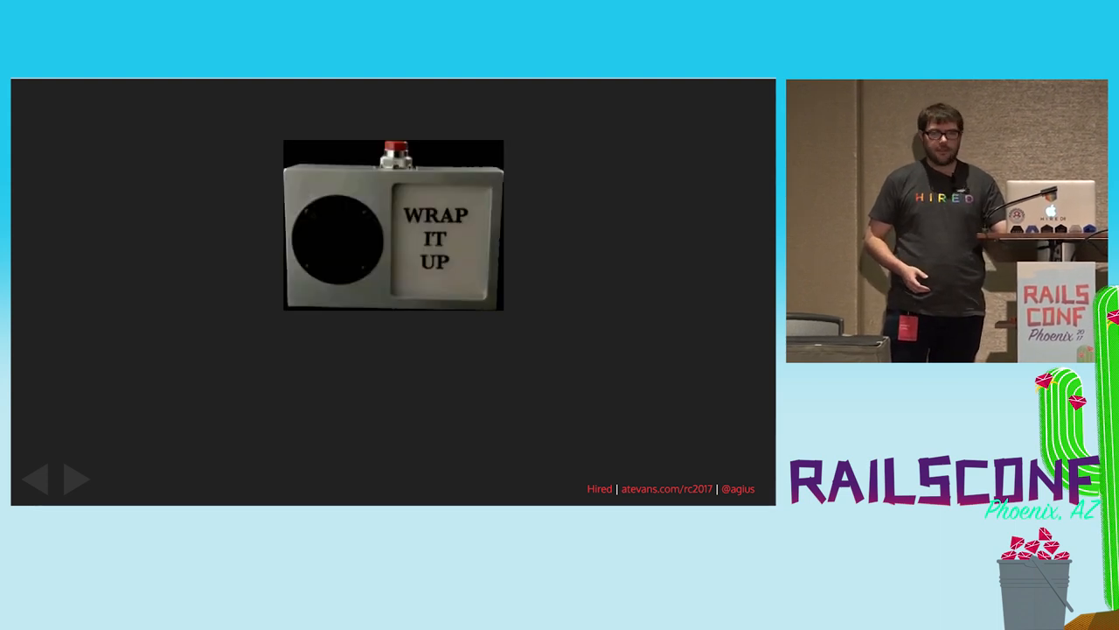
{"action": "left_click", "coordinate": [74, 479]}
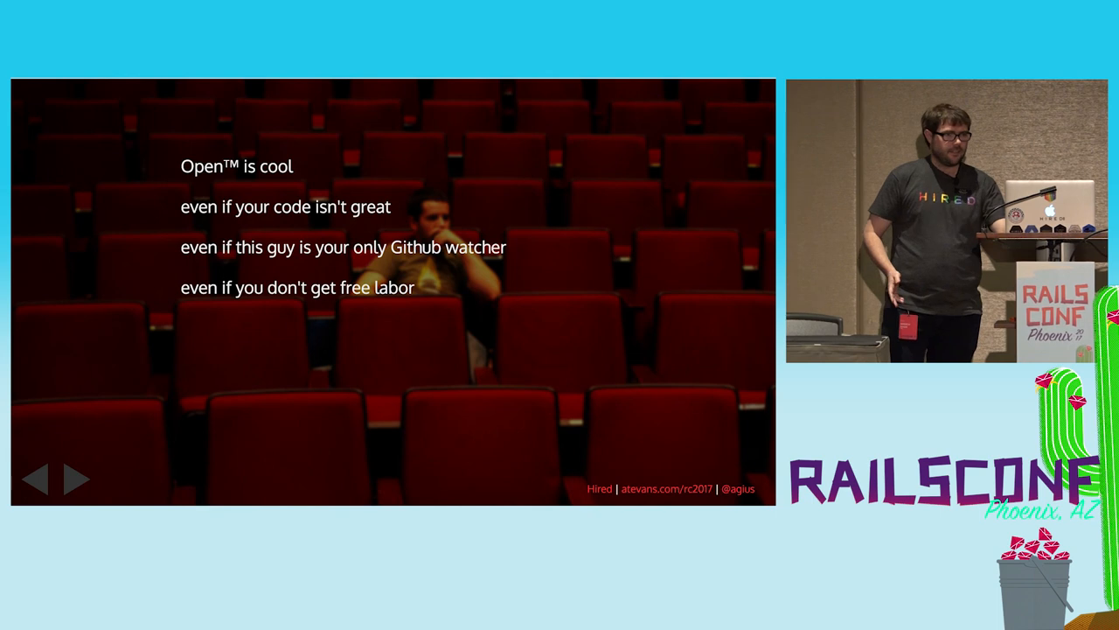
{"action": "left_click", "coordinate": [77, 479]}
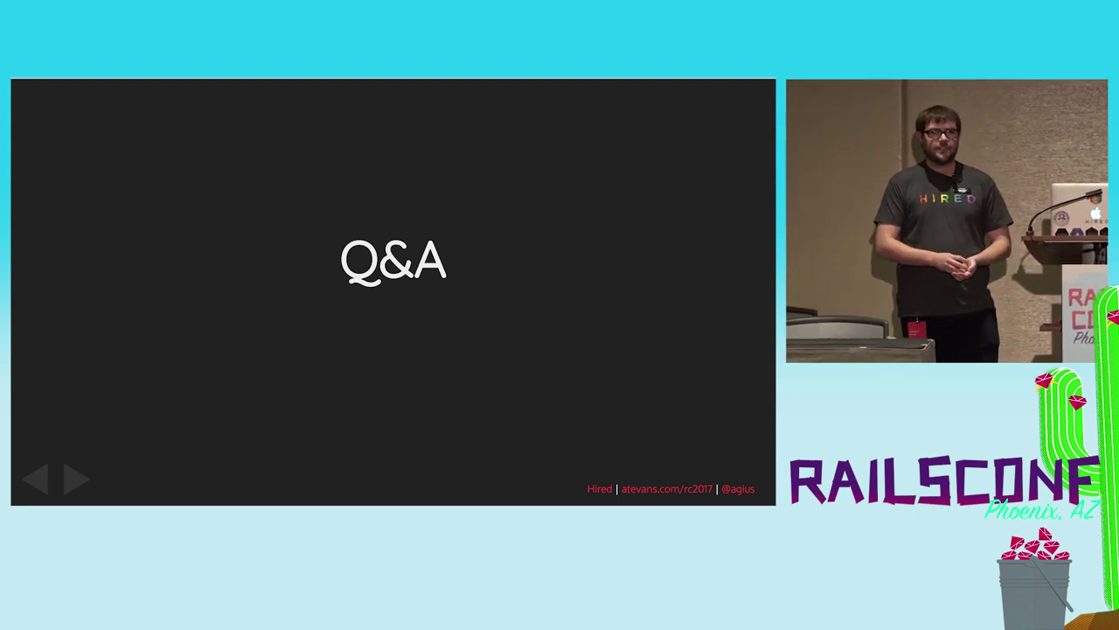